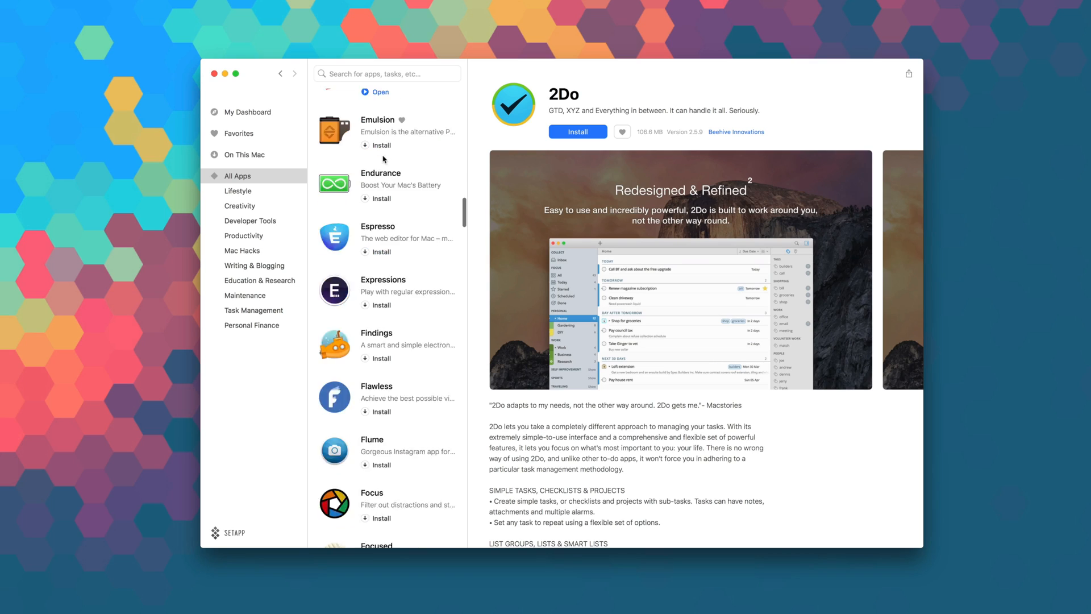
- Browse Setapp's All Apps list past 2Do, then close the Setapp window
scroll("down", 3)
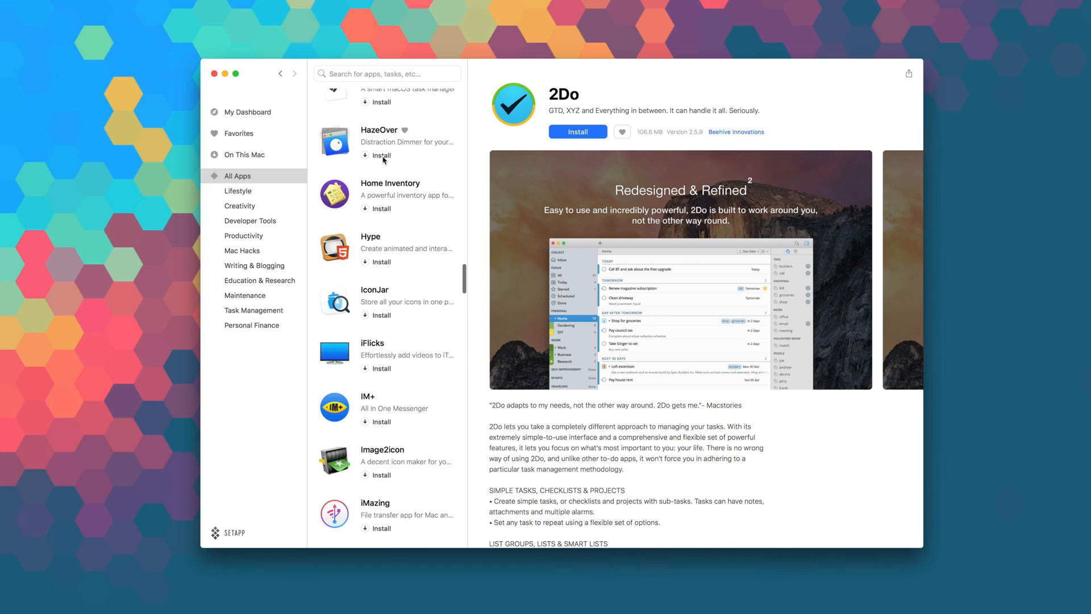
scroll("down", 3)
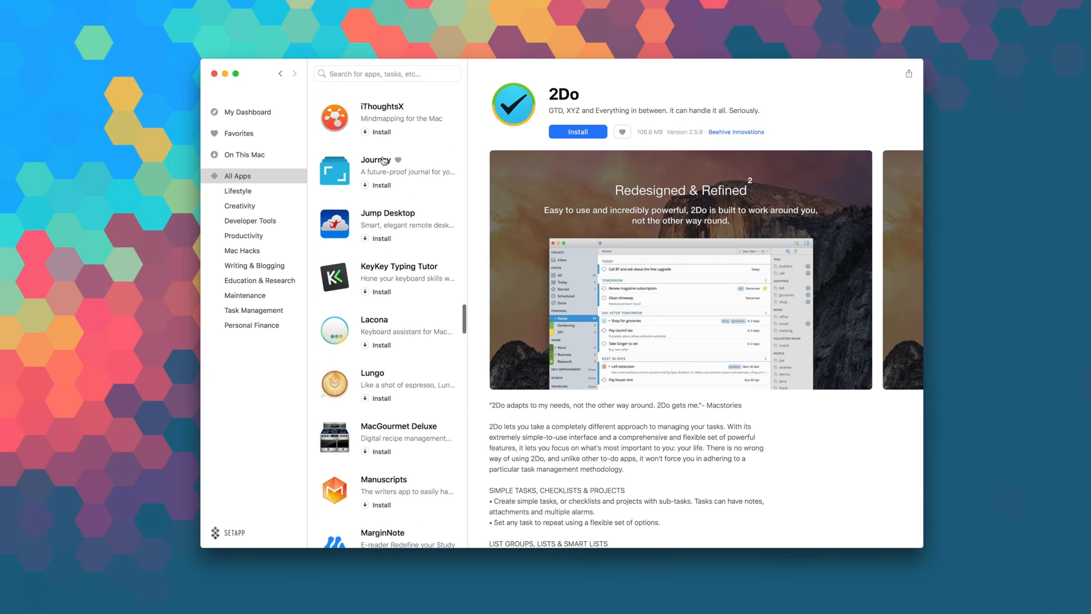
scroll("down", 3)
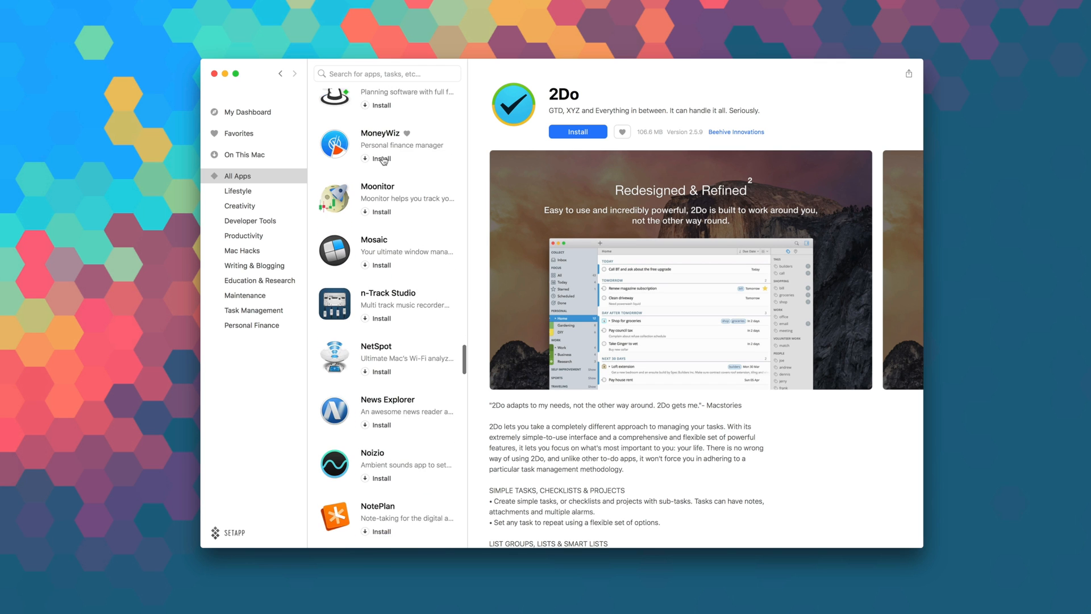
left_click(386, 246)
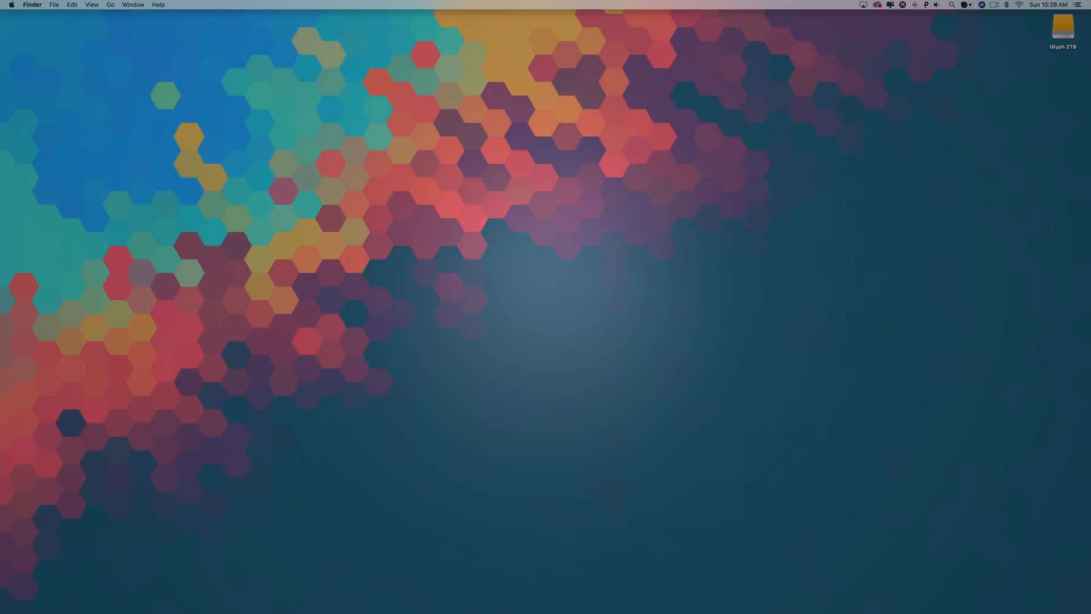
- Capture the Setapp homepage headline with Dropshare from the menu bar for annotation
left_click(692, 8)
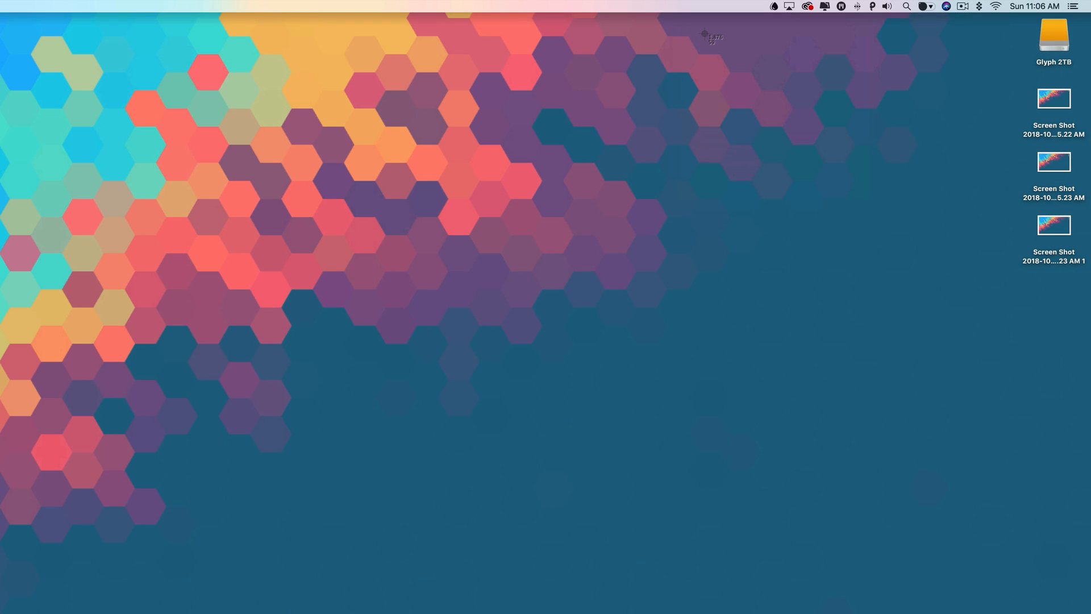
mouse_move(112, 134)
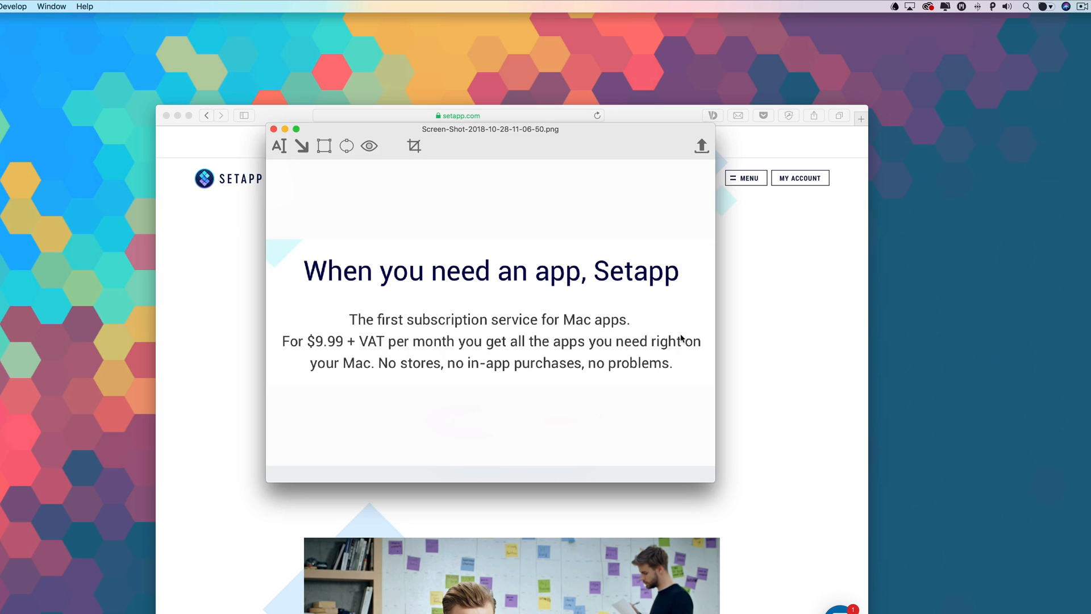
- Draw a red rectangle around the Setapp headline and subscription text
left_click(279, 147)
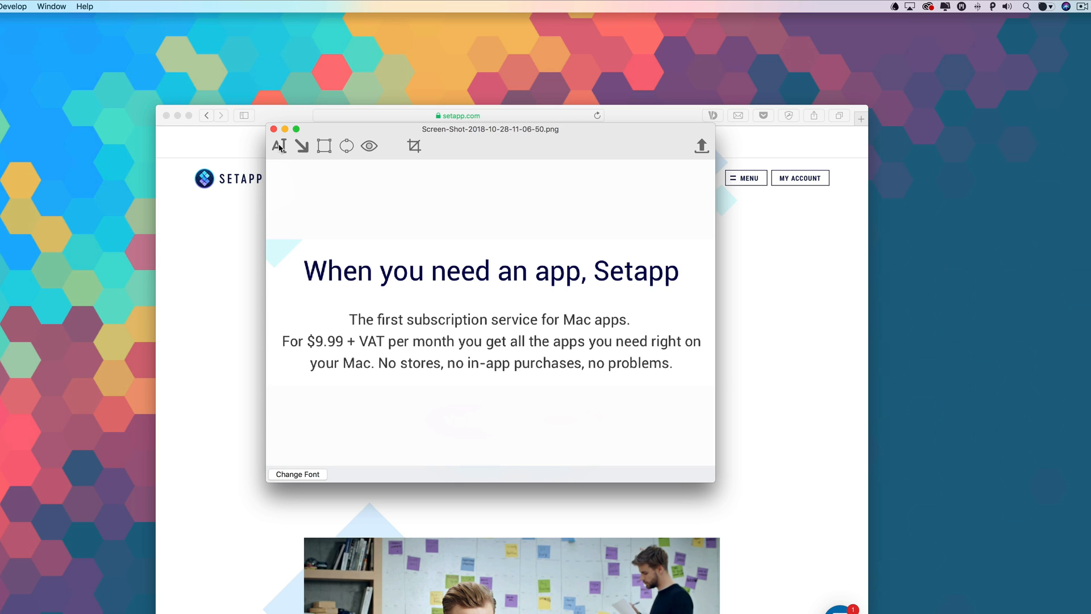
left_click(302, 145)
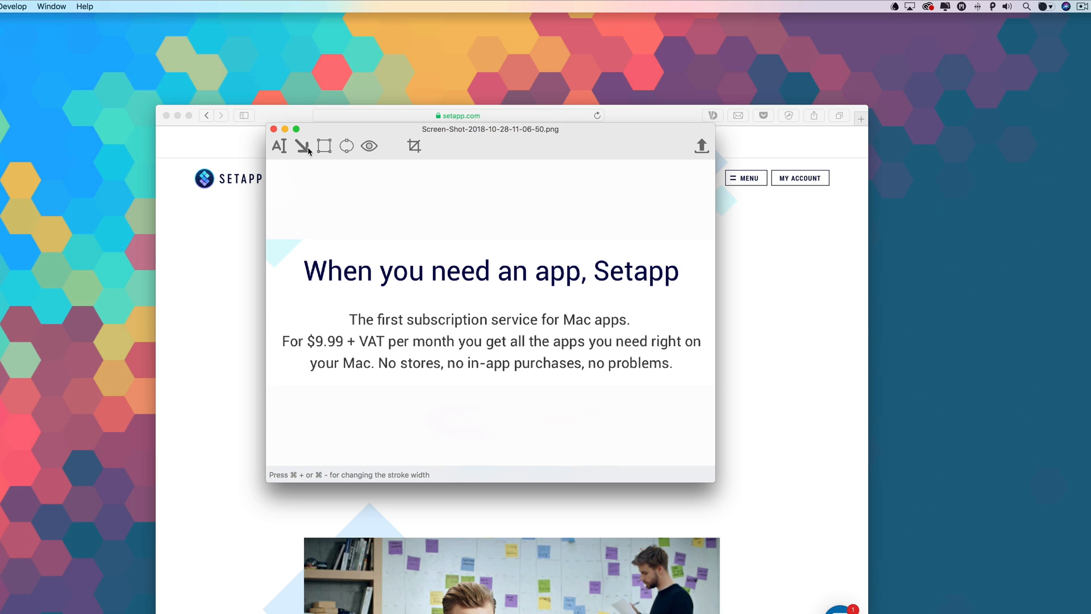
left_click_drag(297, 249, 466, 362)
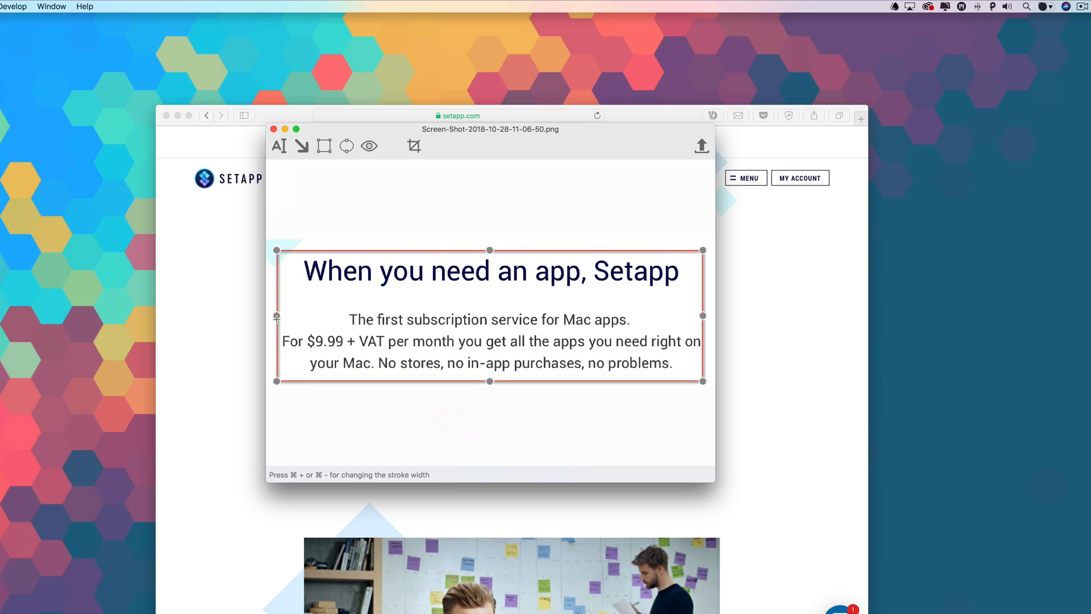
- Crop the screenshot to the boxed headline area
left_click(413, 145)
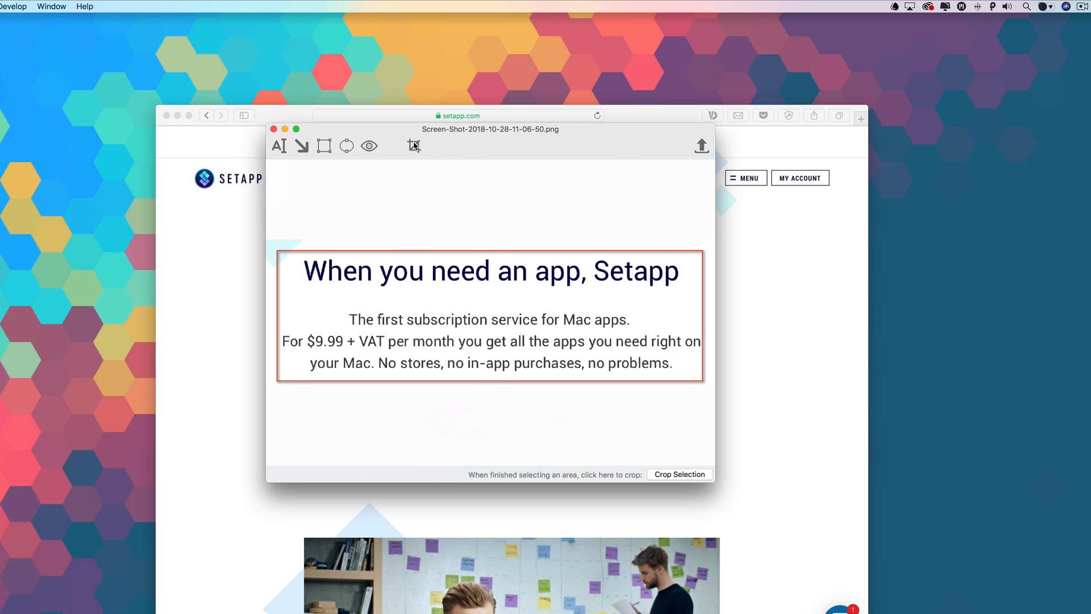
left_click(704, 8)
type("This is a note th")
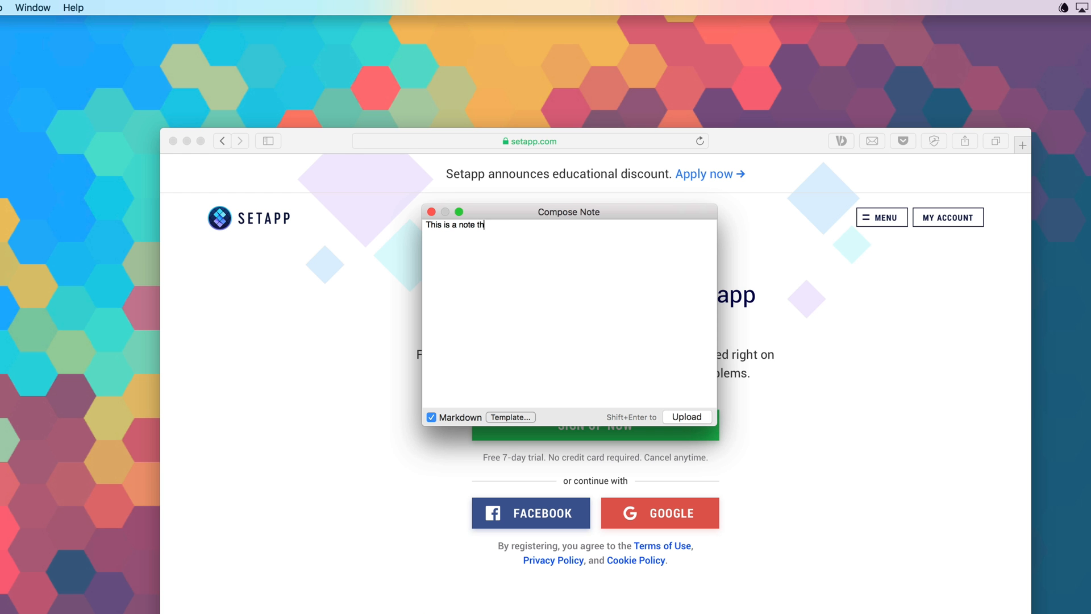
- Finish the note '...will be automatically uploaded to my Google Drive Folder' and upload it
type("at will be automat")
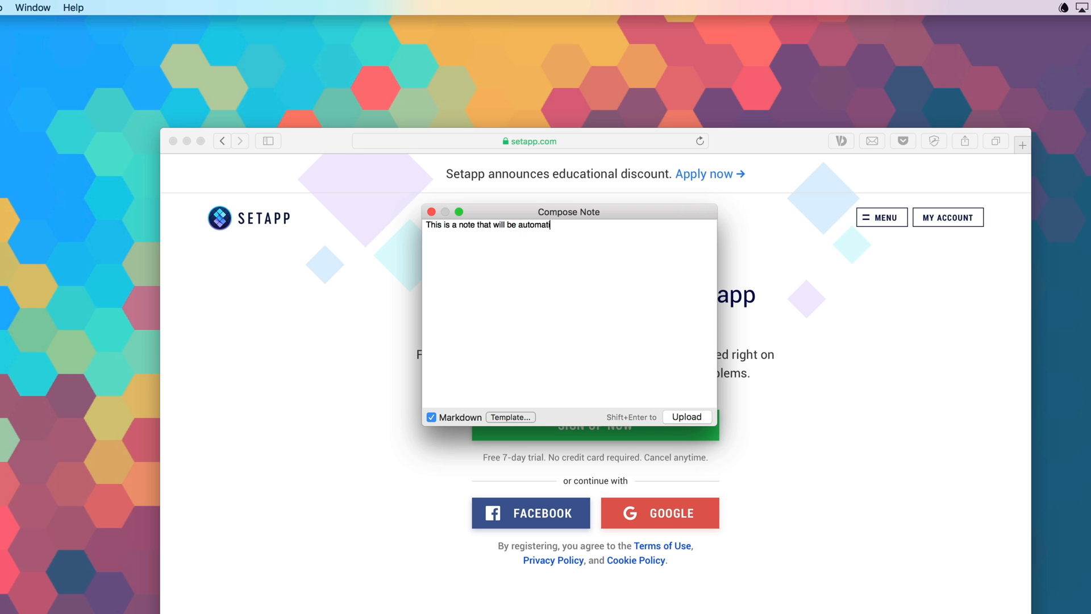
type("ically uploaded to my Google Drive Folder")
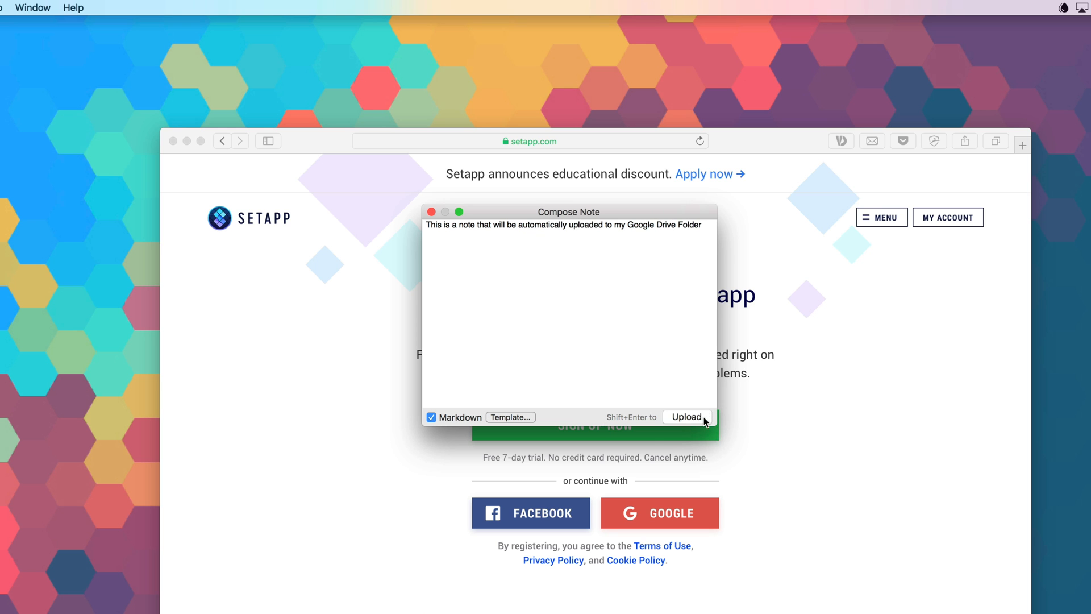
left_click(687, 417)
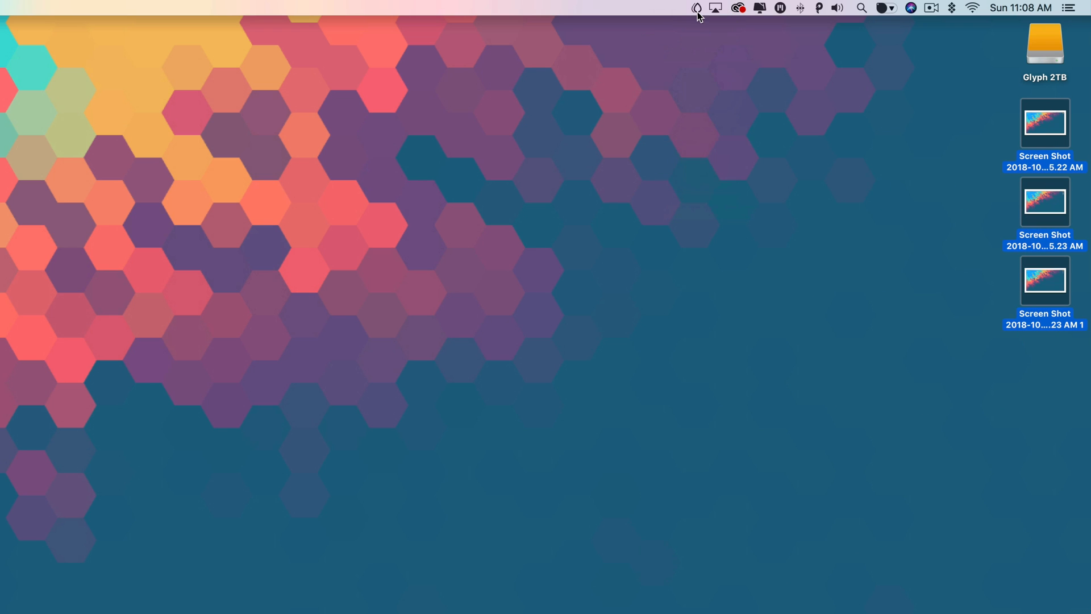
- Return via the Dropshare menu bar icon to the desktop with three screenshots
left_click(695, 8)
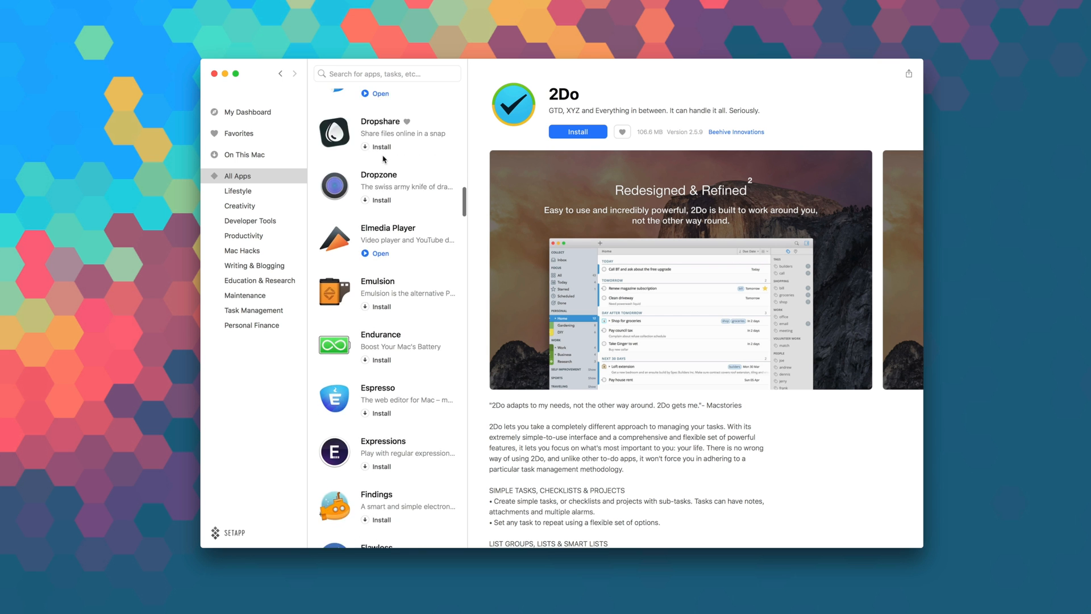
scroll("down", 3)
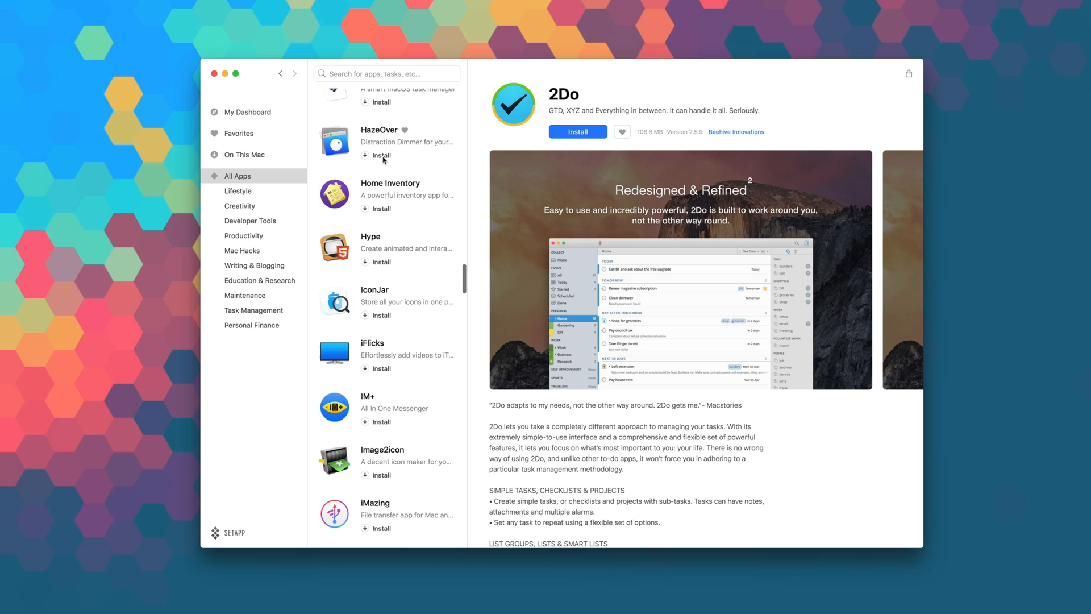
scroll("down", 3)
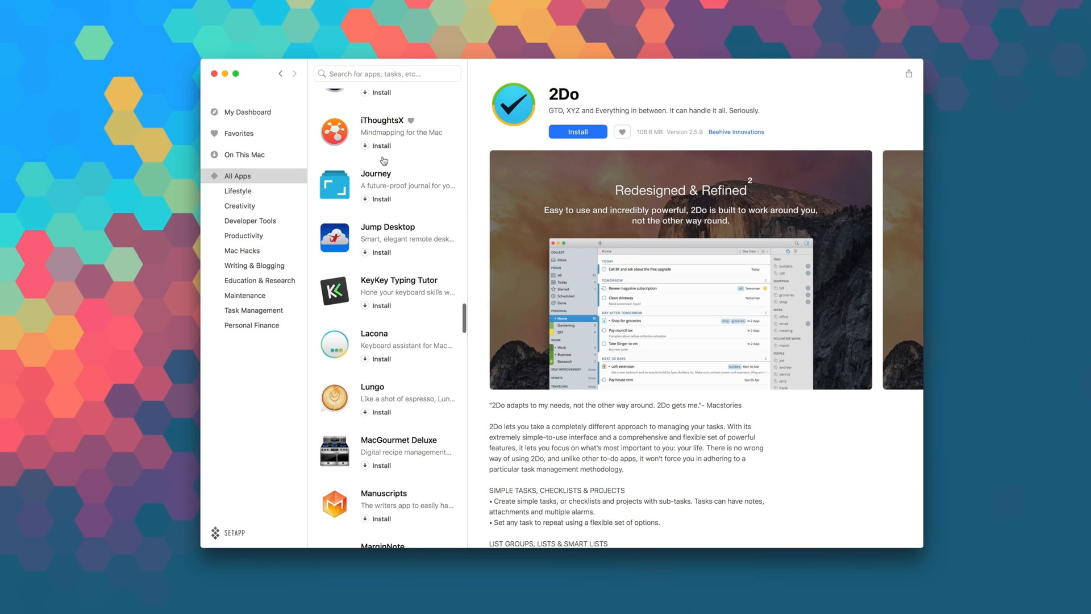
scroll("down", 3)
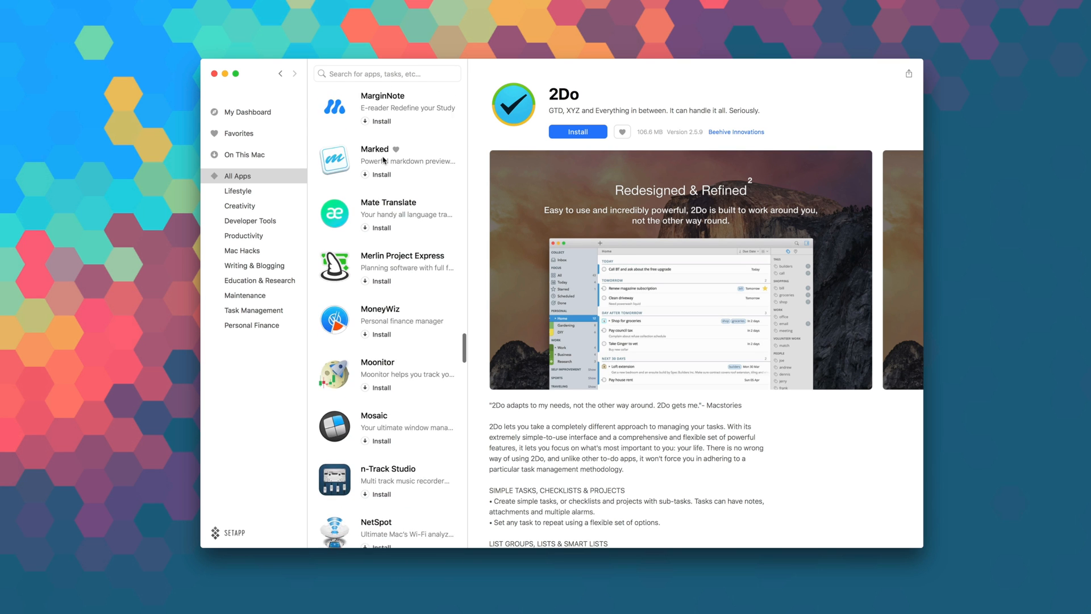